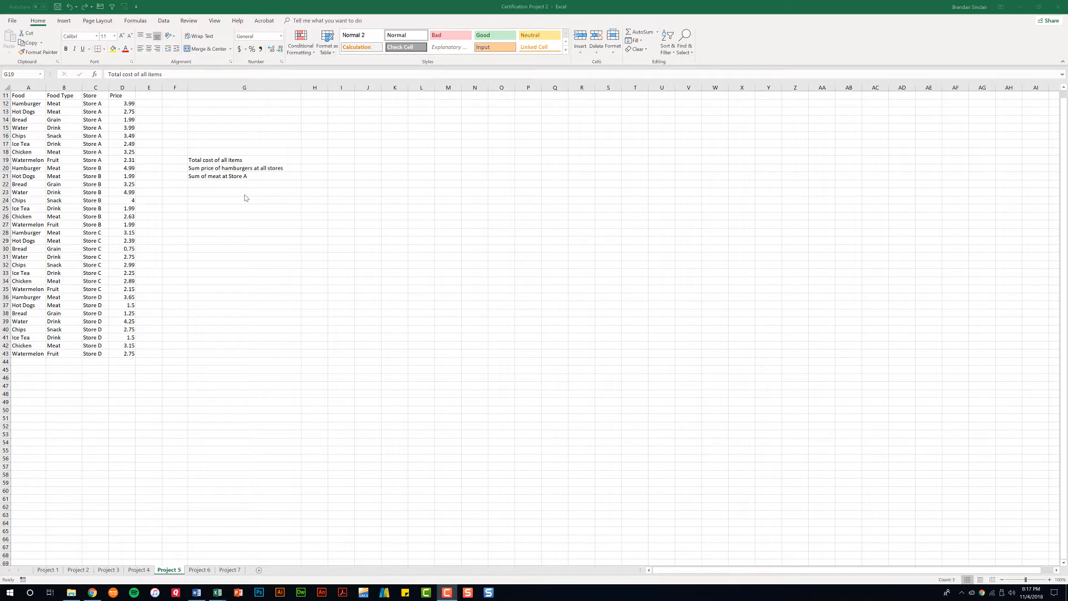
pyautogui.moveTo(265, 198)
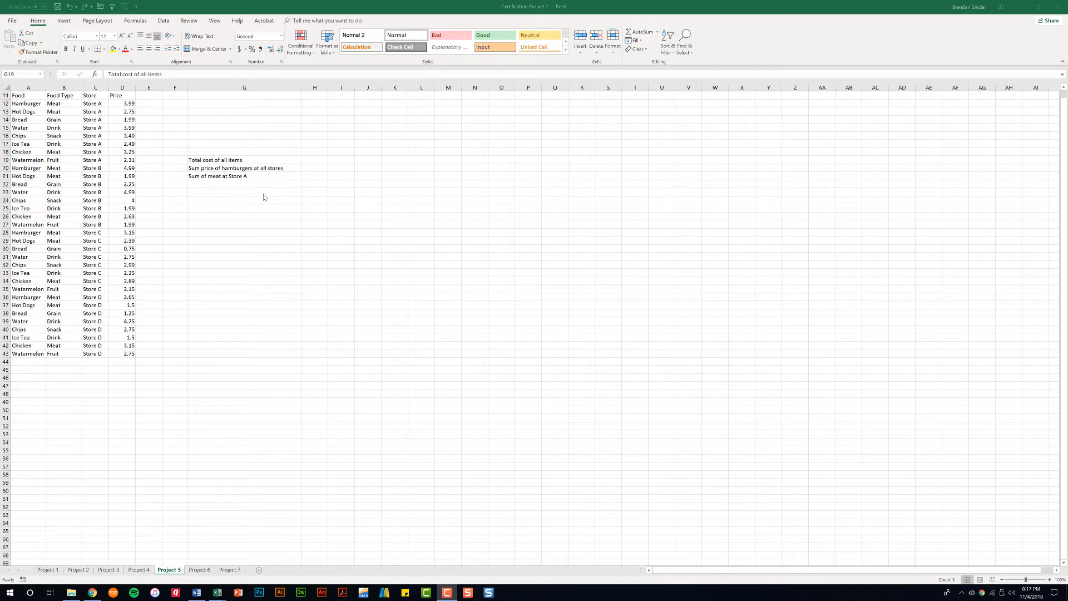
pyautogui.moveTo(203, 177)
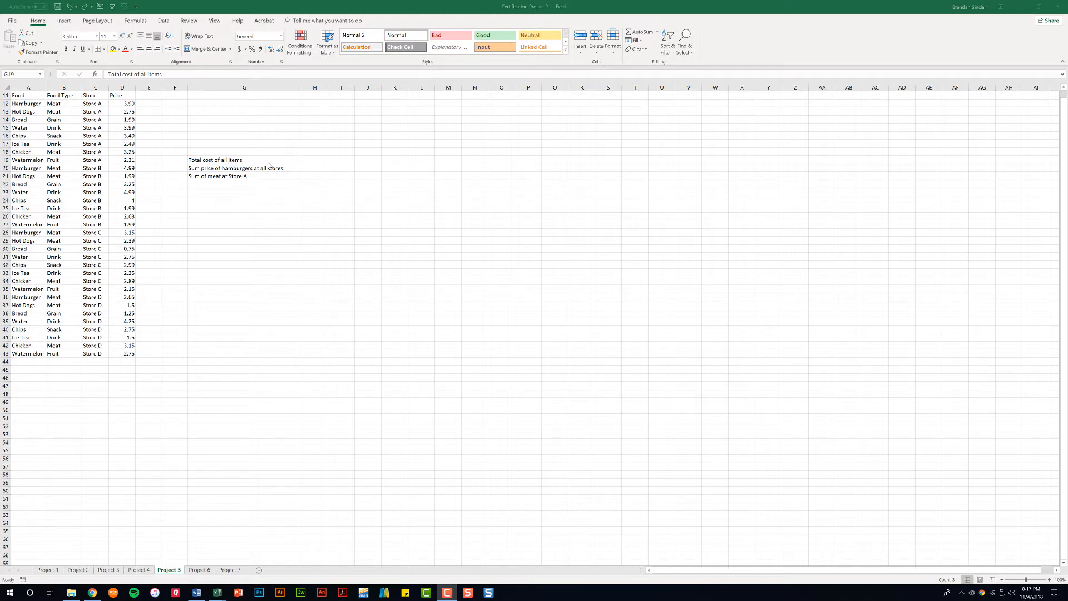
pyautogui.moveTo(321, 167)
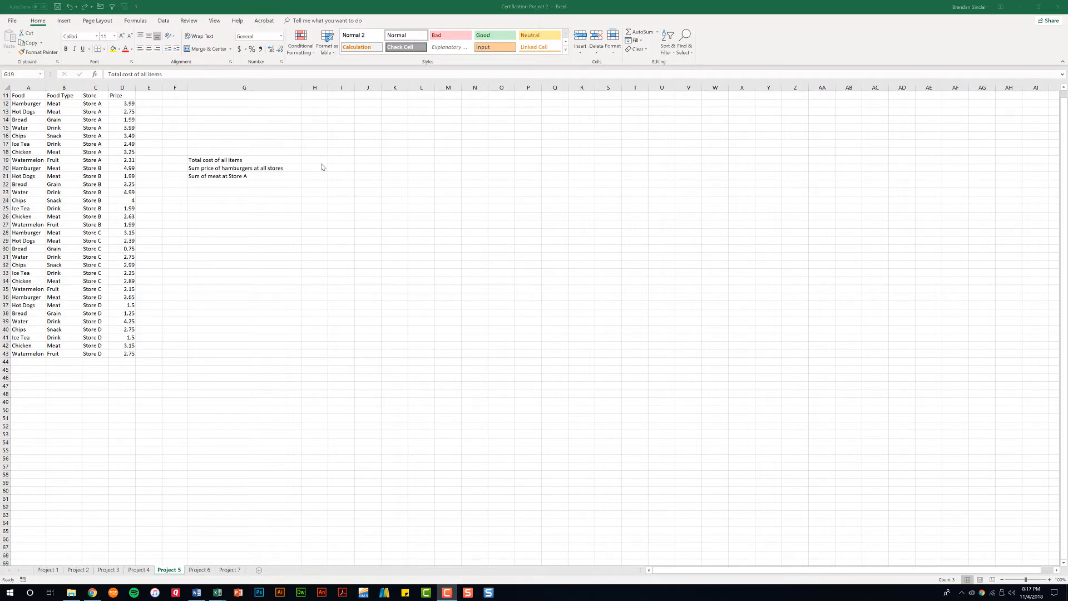
# Enter =SUM over the prices D12:D43 in H19 to get the 90.21 total
pyautogui.click(314, 160)
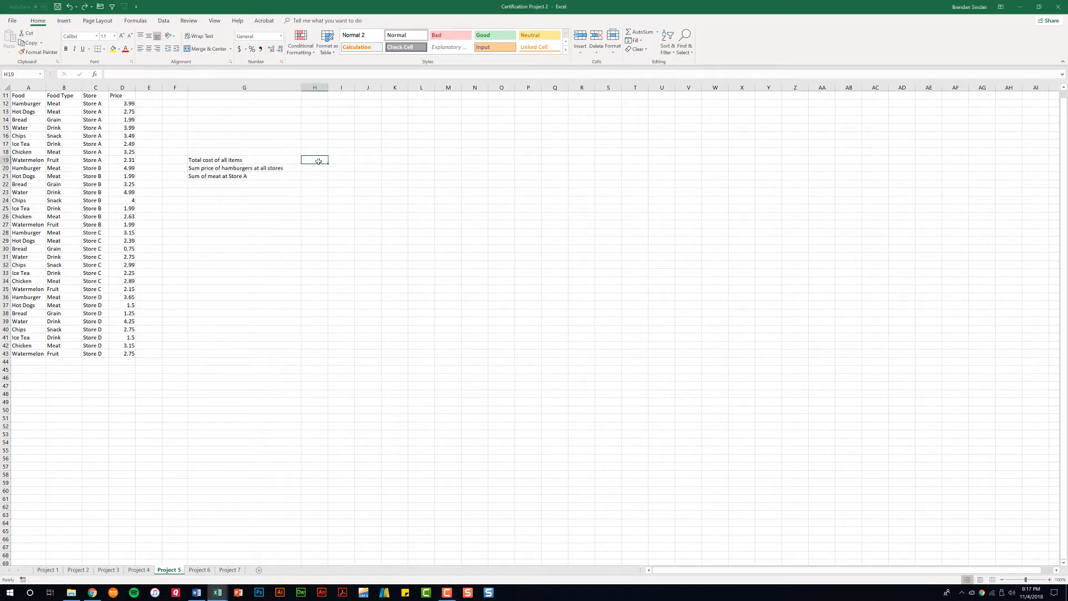
pyautogui.write('=')
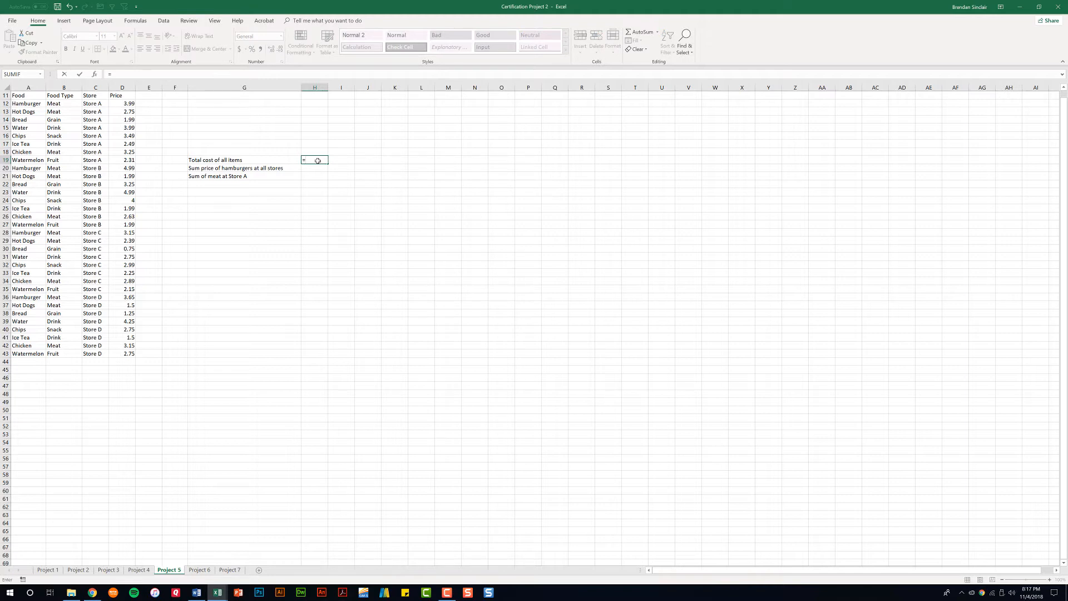
pyautogui.write('sum(')
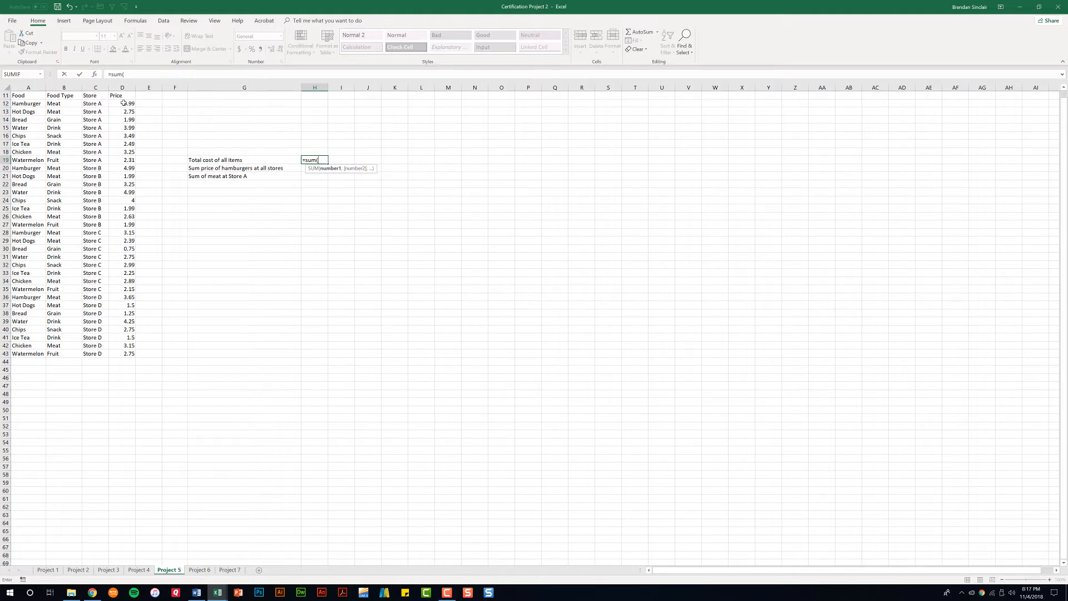
pyautogui.moveTo(122, 102); pyautogui.dragTo(122, 353)
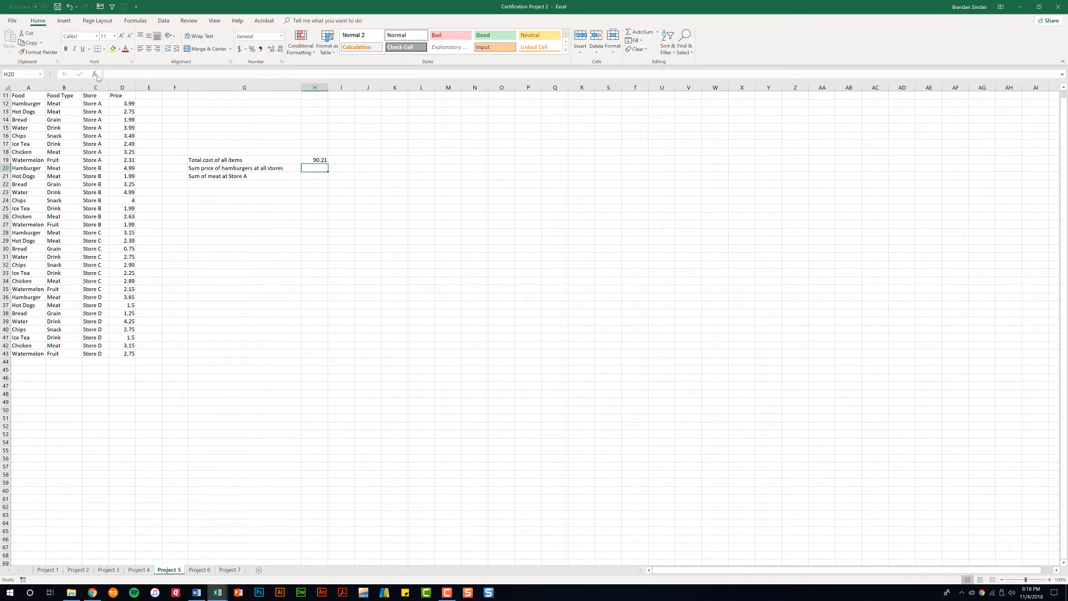
pyautogui.moveTo(96, 75)
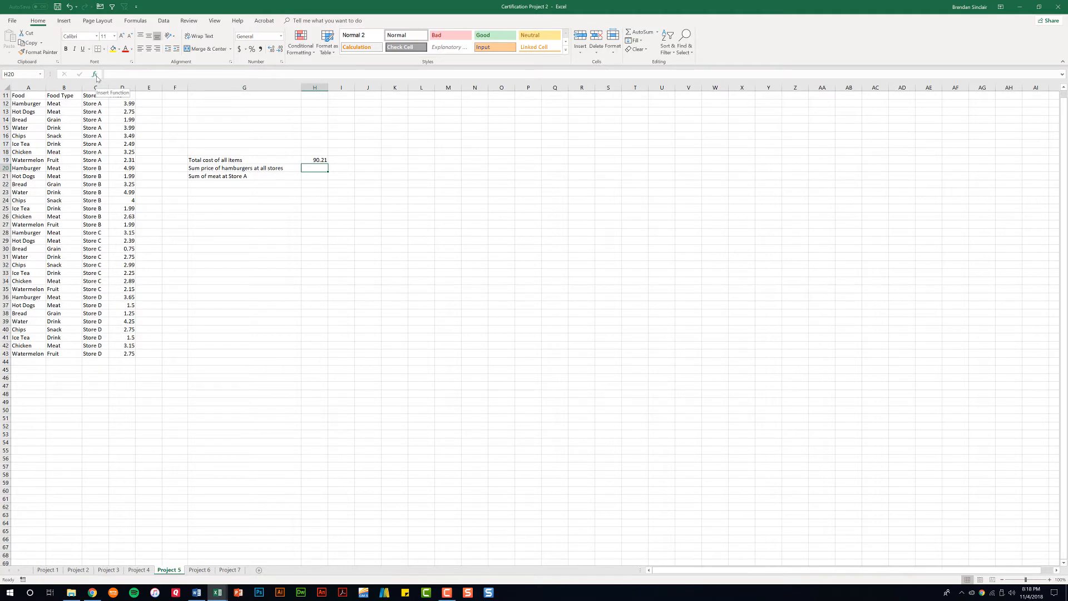
# Insert a SUMIF function in H20 with the food names A12:A43 as its Range
pyautogui.click(96, 73)
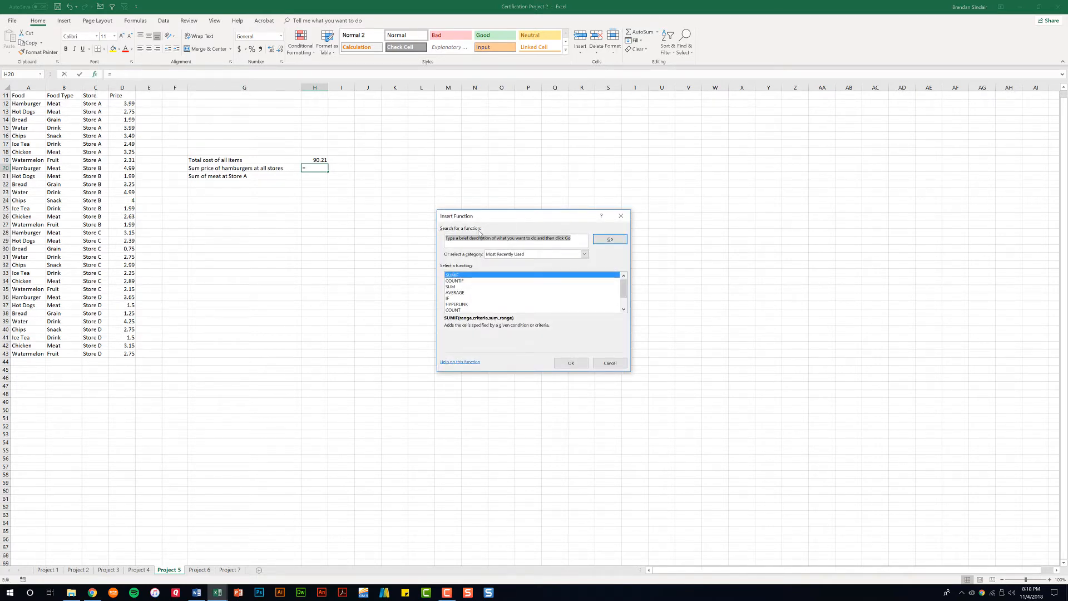
pyautogui.write('sumif')
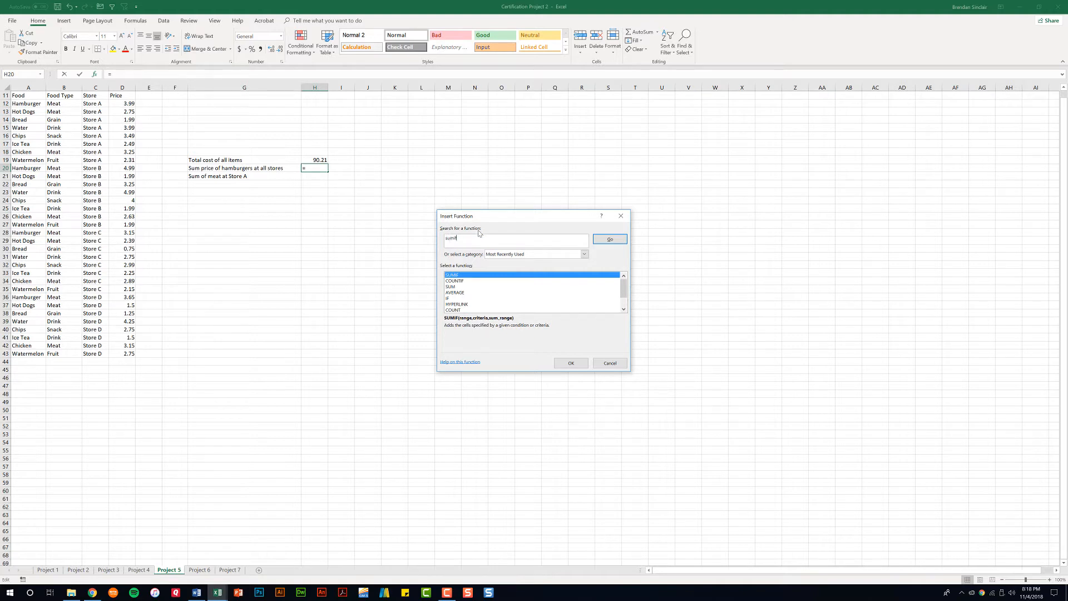
pyautogui.click(609, 239)
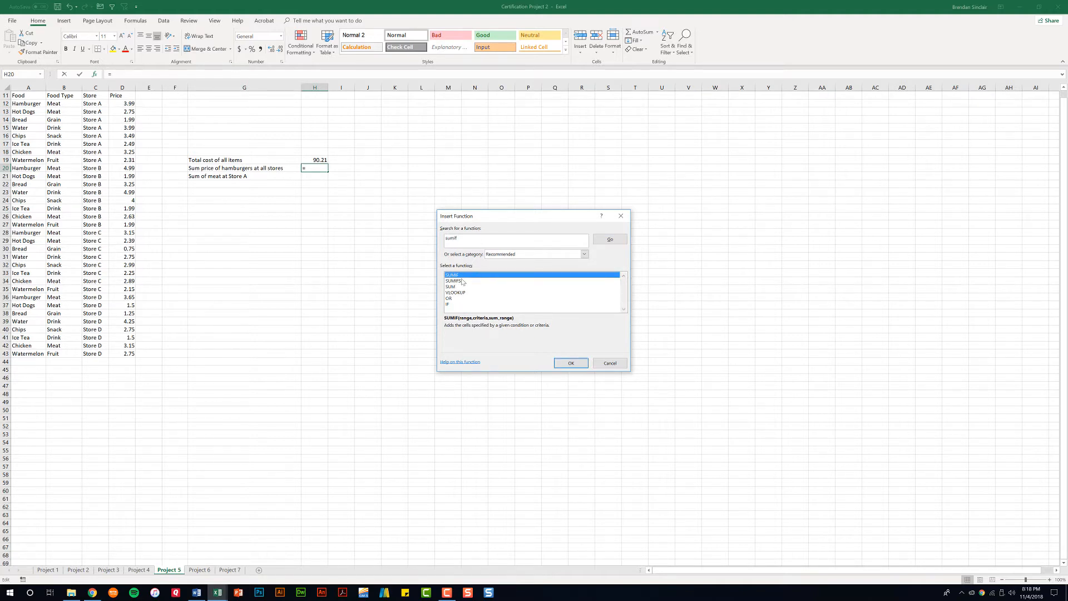
pyautogui.click(571, 362)
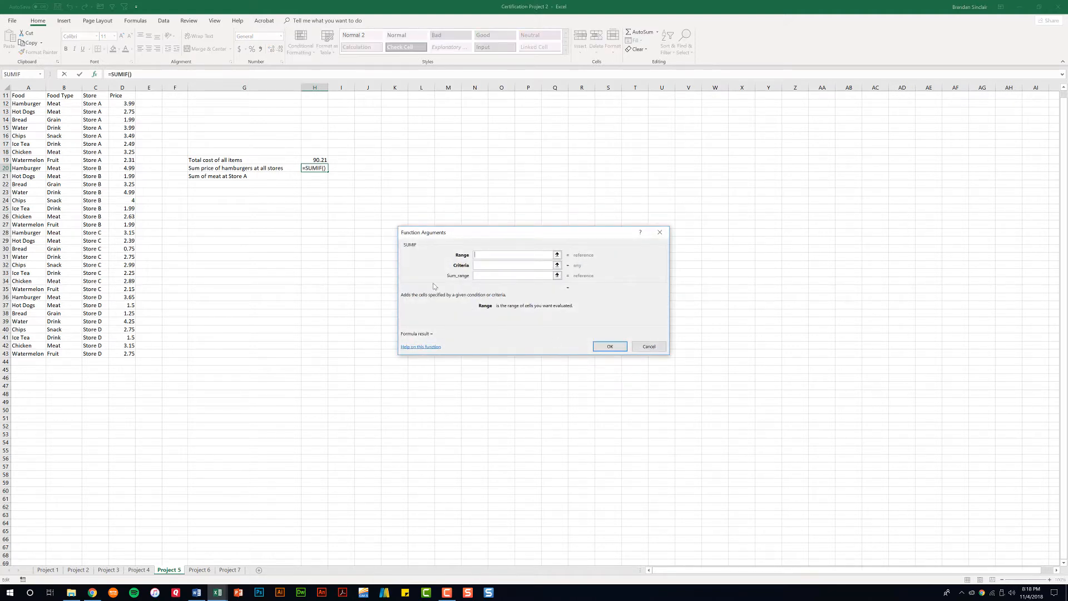
pyautogui.moveTo(395, 280)
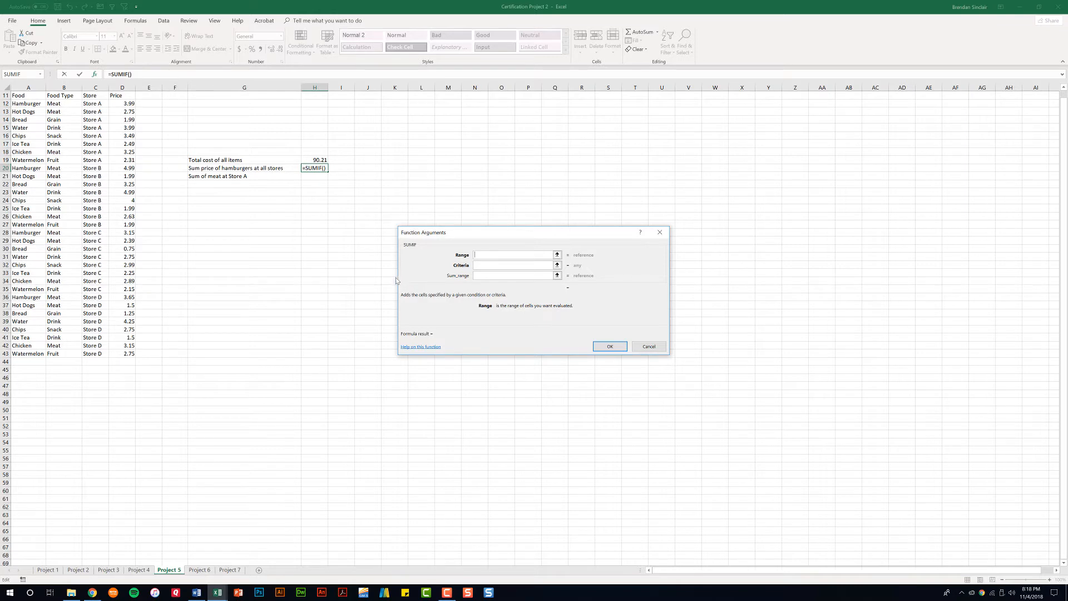
pyautogui.moveTo(415, 282)
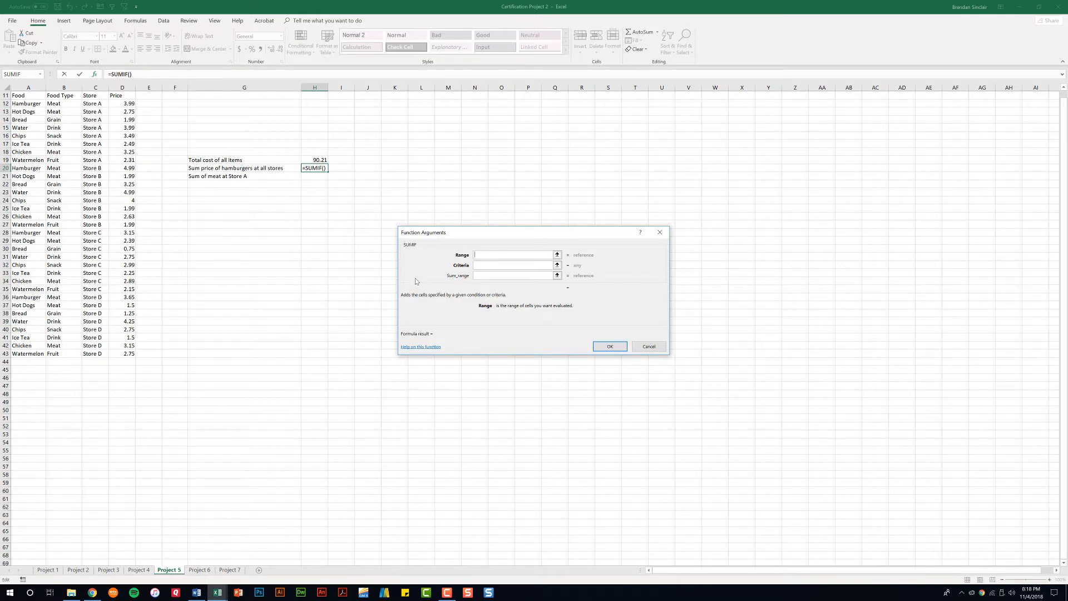
pyautogui.moveTo(26, 104)
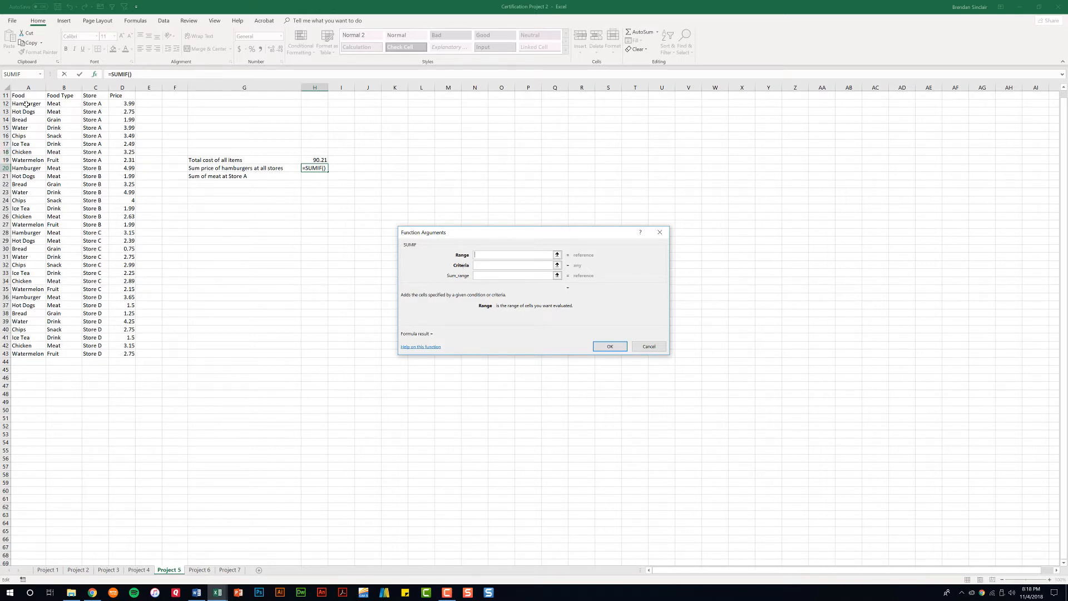
pyautogui.moveTo(28, 102); pyautogui.dragTo(27, 353)
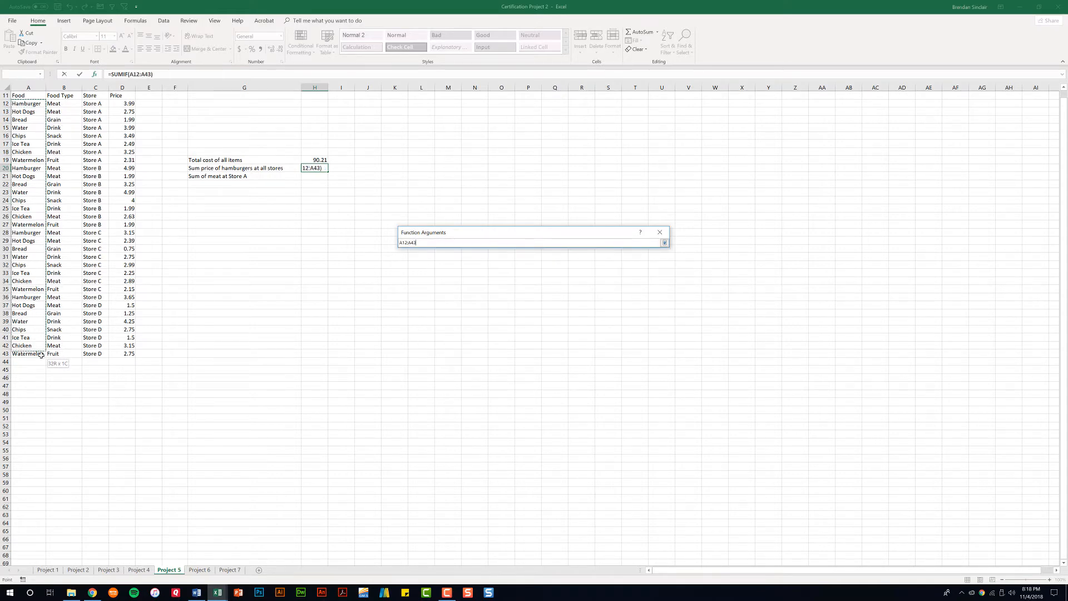
# Set SUMIF Criteria "Hamburger" and Sum_range D12:D43, confirming 15.78 in H20
pyautogui.click(662, 243)
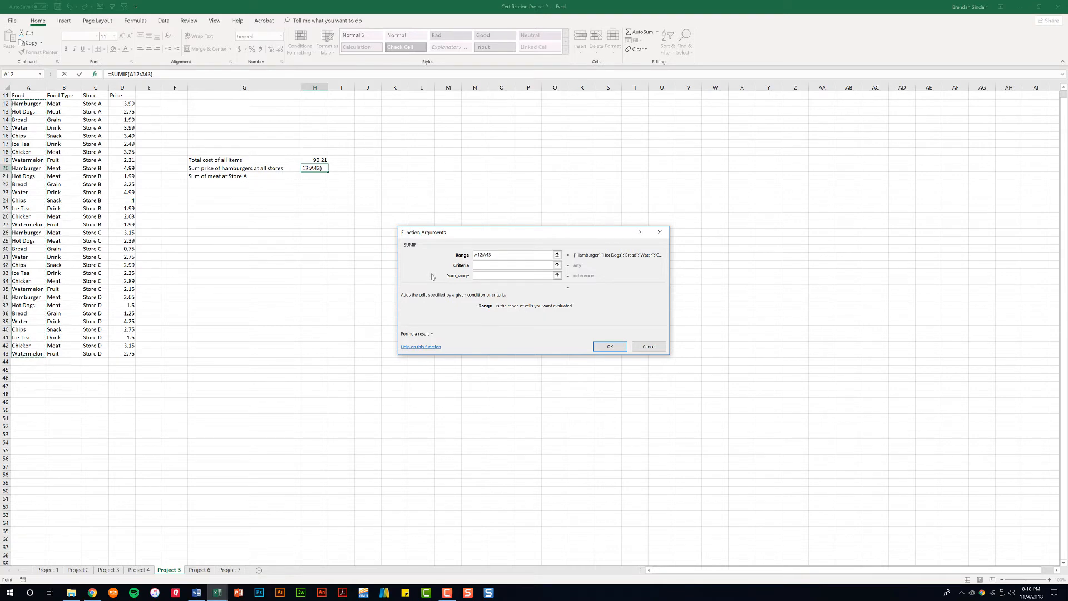
pyautogui.click(512, 265)
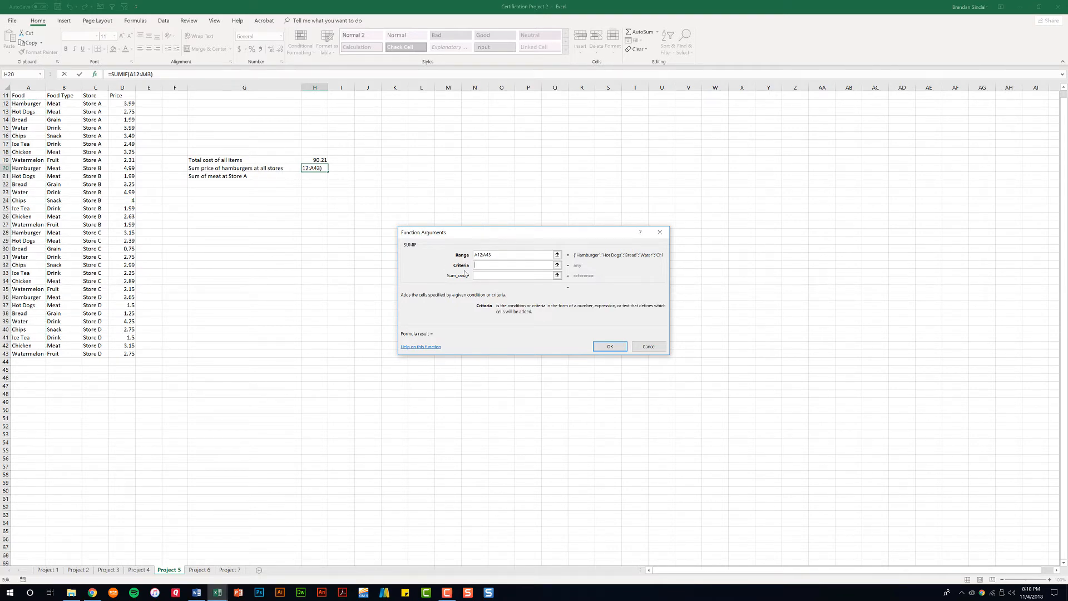
pyautogui.write('H')
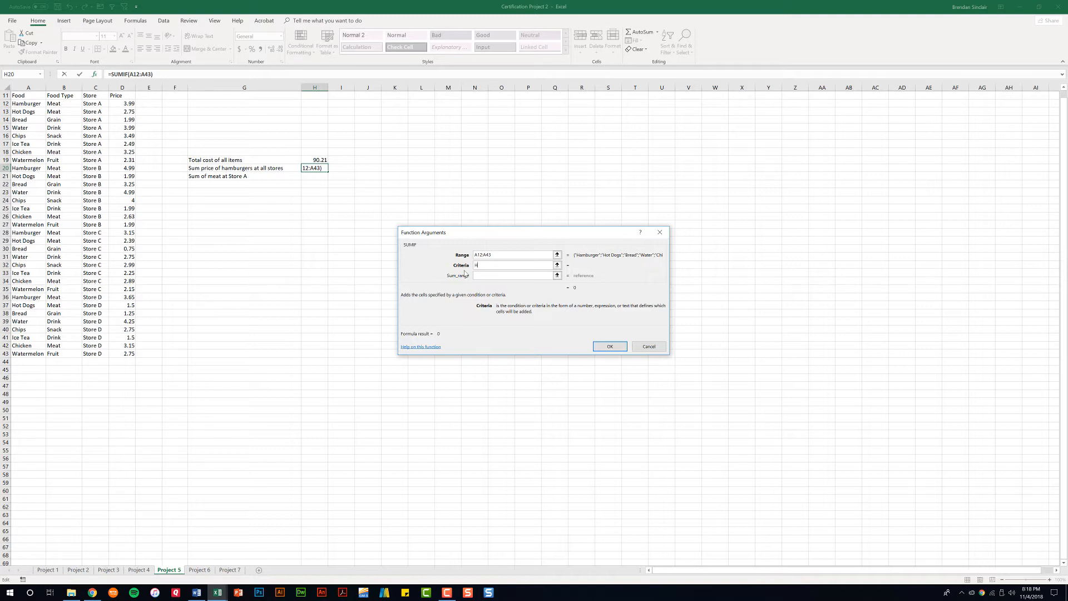
pyautogui.write('amburger"')
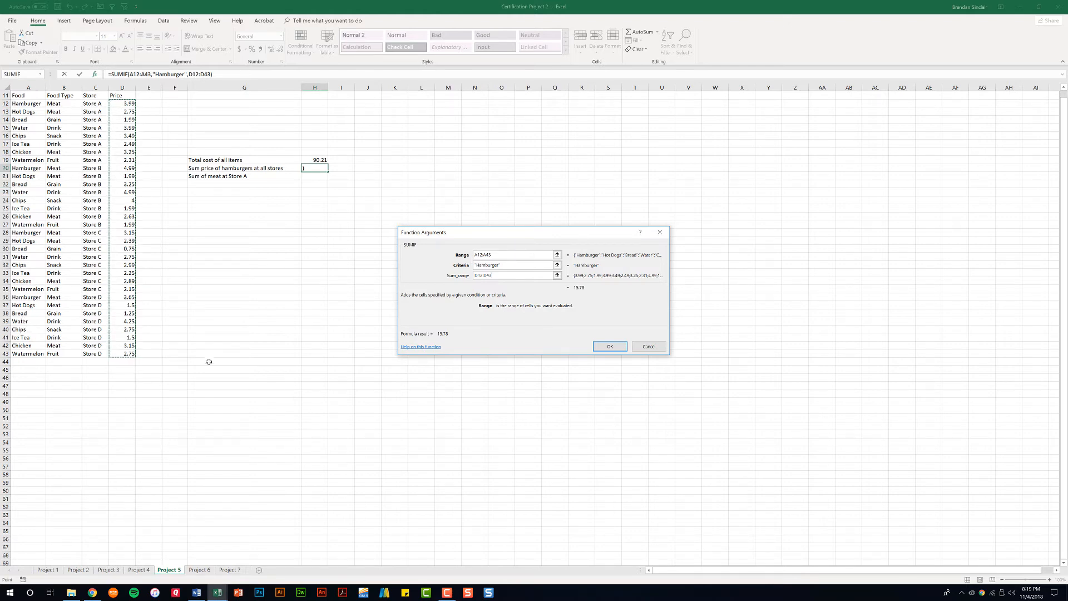
pyautogui.click(514, 274)
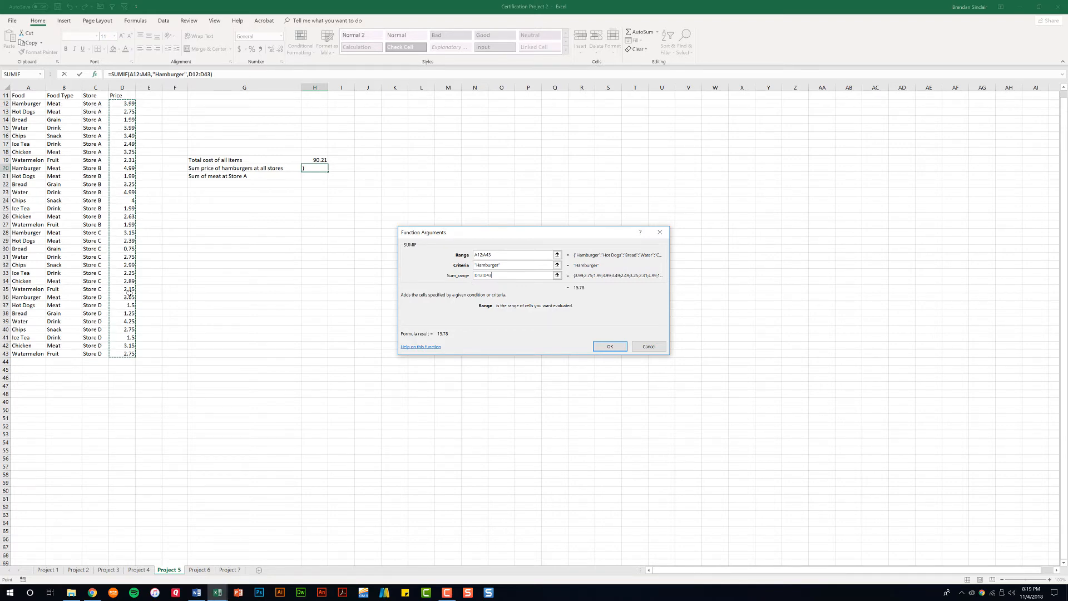
pyautogui.moveTo(449, 292)
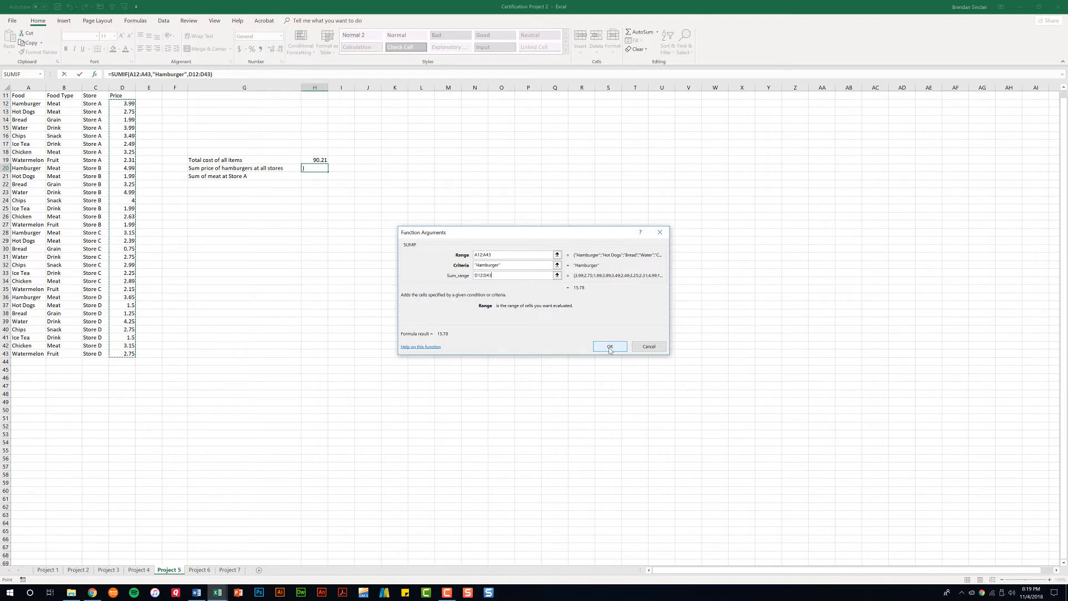
pyautogui.click(608, 346)
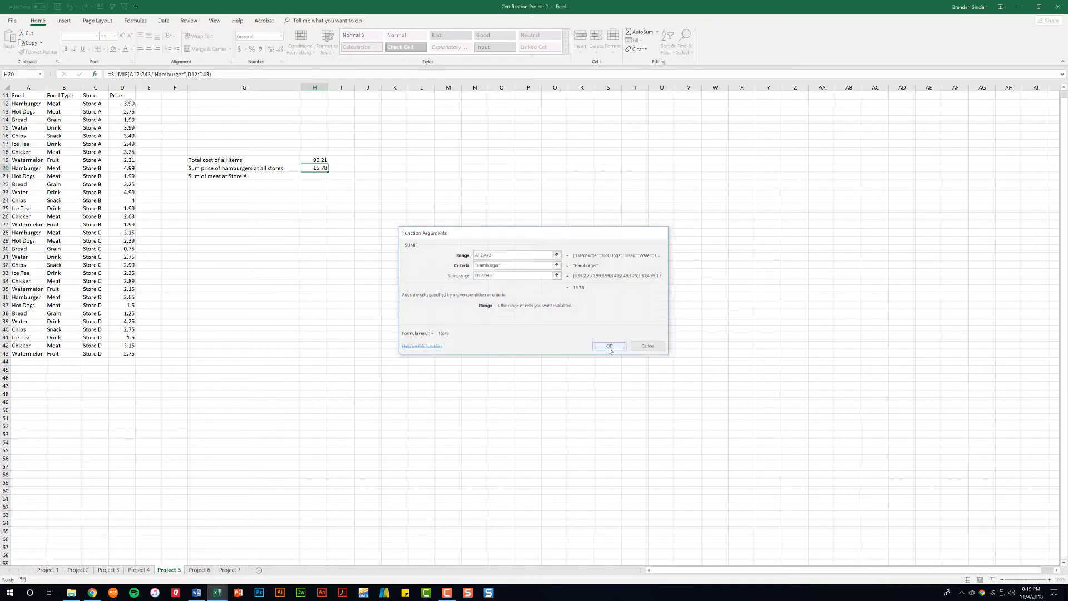
pyautogui.click(609, 345)
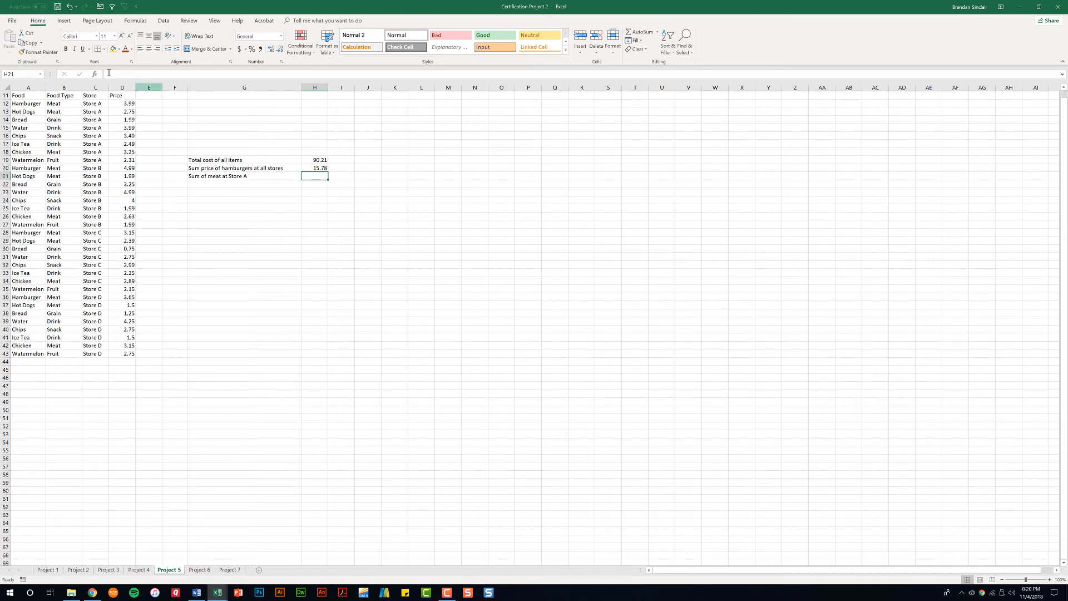
# Insert a SUMIFS function in H21 and reach its empty argument form
pyautogui.click(94, 74)
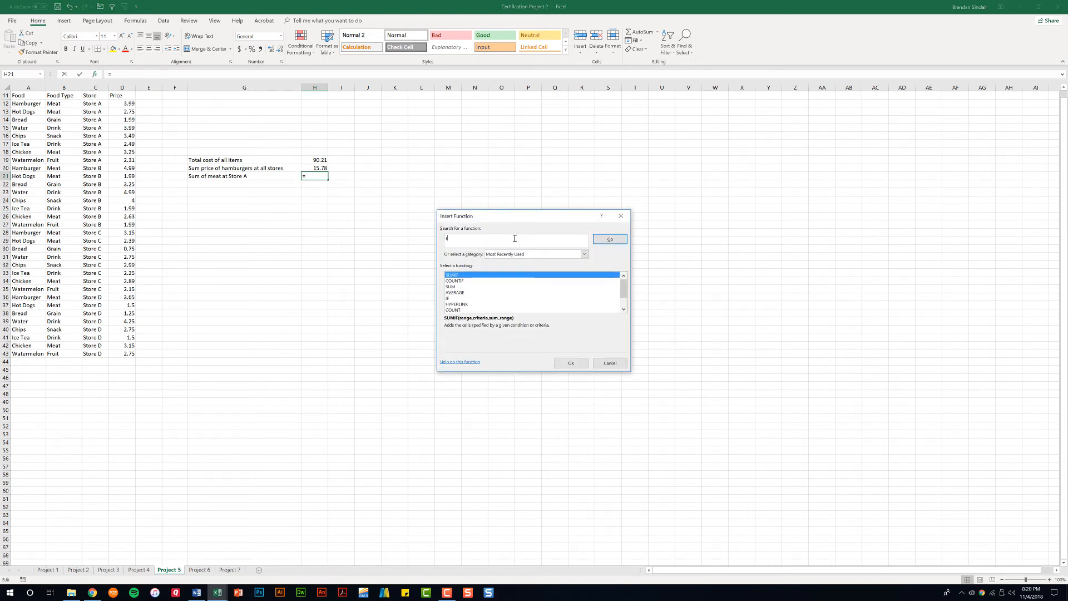
pyautogui.write('sumifs')
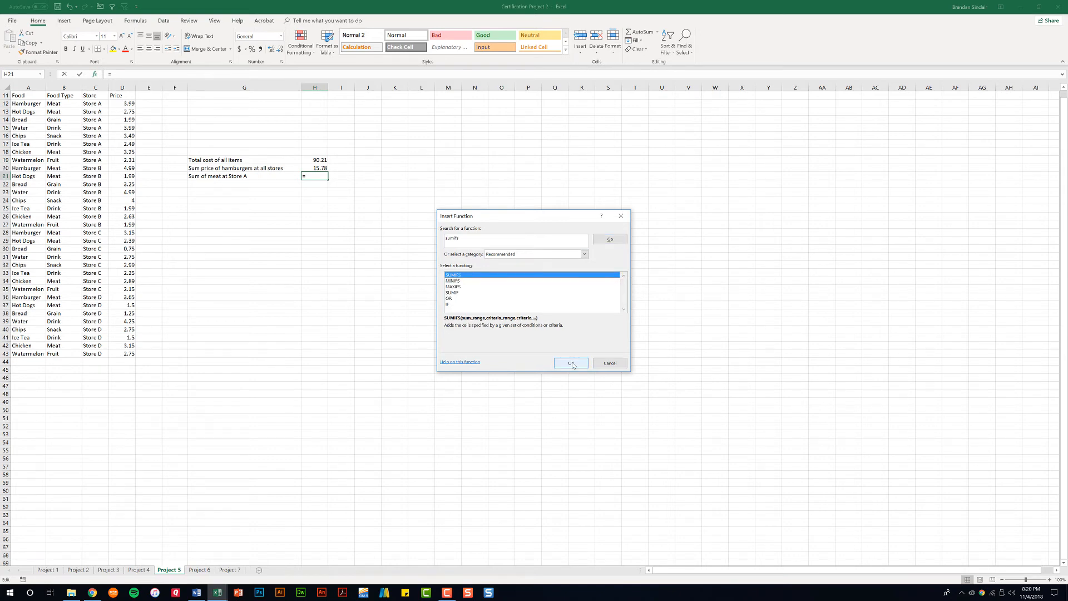
pyautogui.click(569, 362)
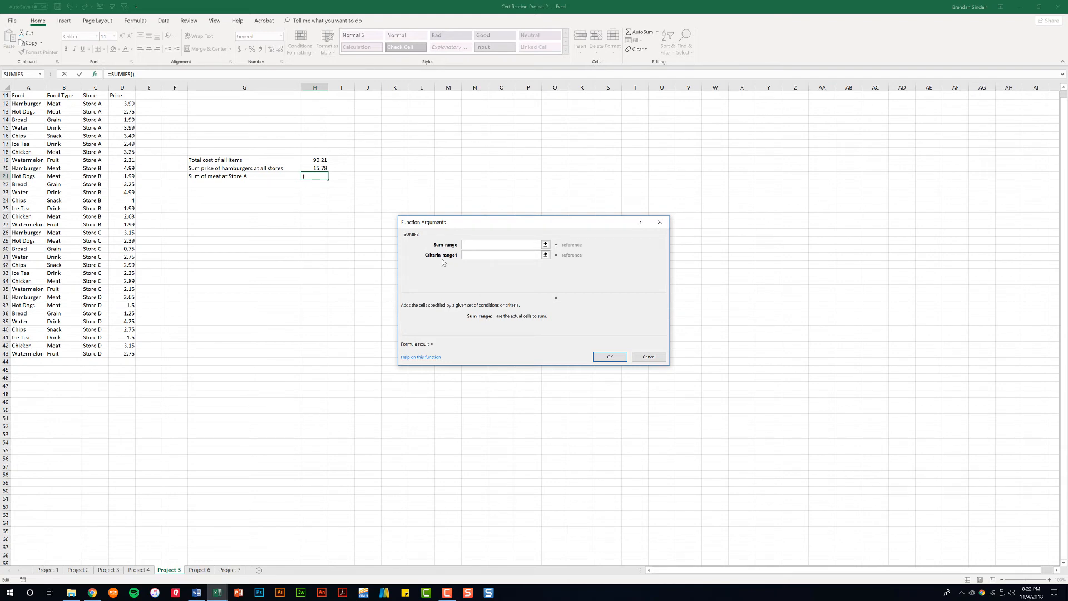
pyautogui.moveTo(441, 251)
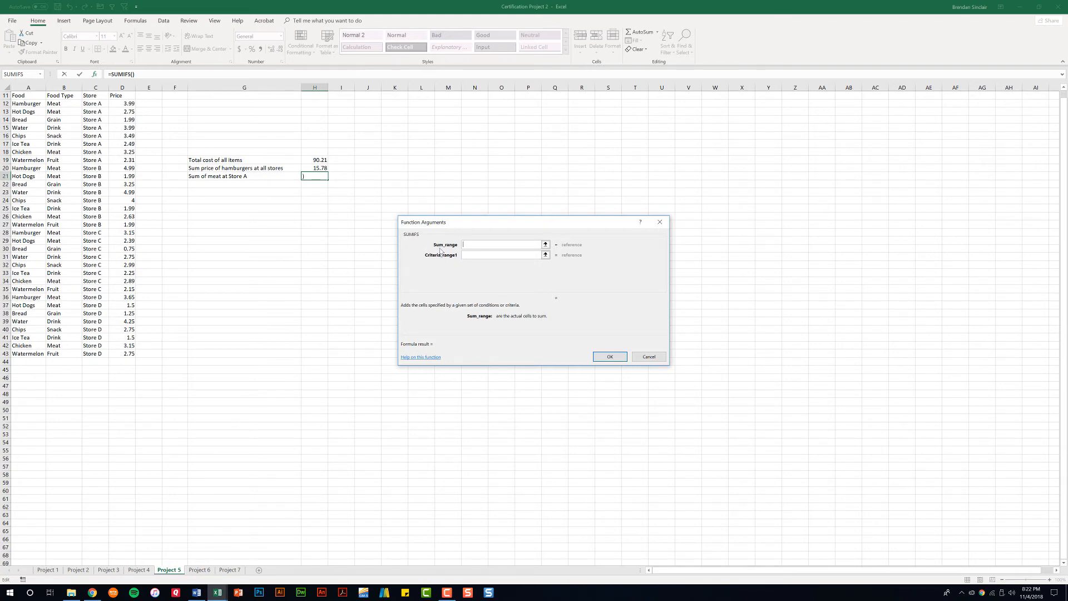
pyautogui.moveTo(119, 114)
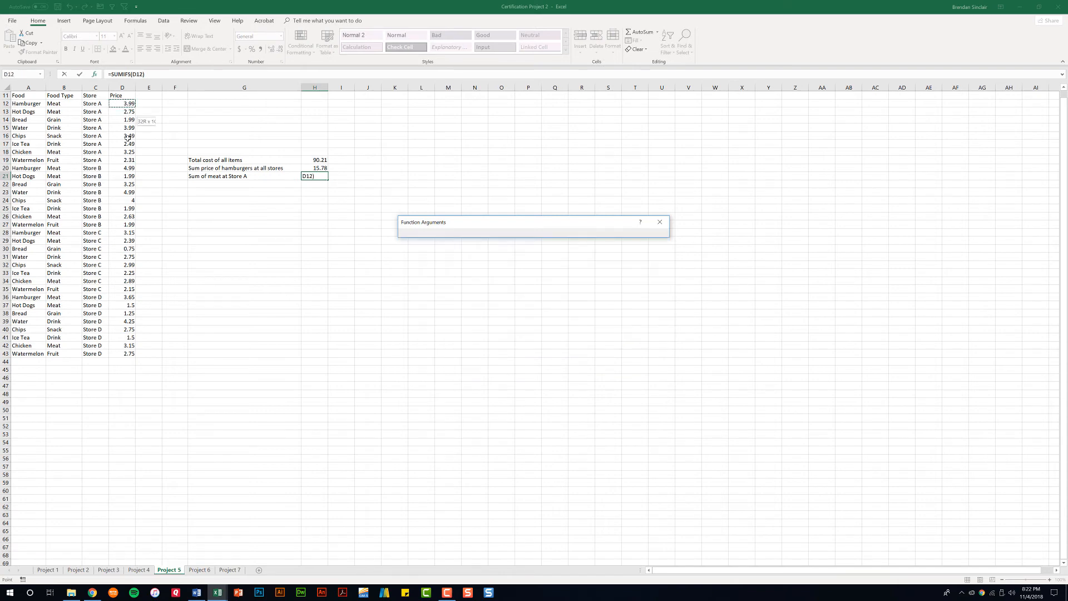
# Set Sum_range D12:D43, criteria "Meat" on B12:B43 and Store A on C12:C43, giving 9.99
pyautogui.moveTo(126, 103); pyautogui.dragTo(127, 353)
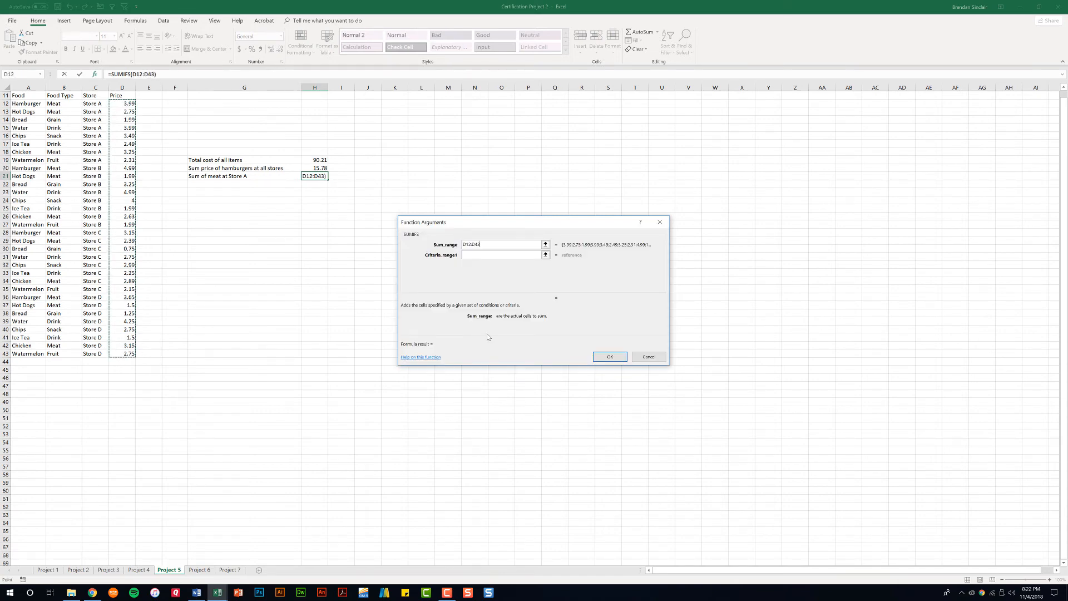
pyautogui.click(502, 254)
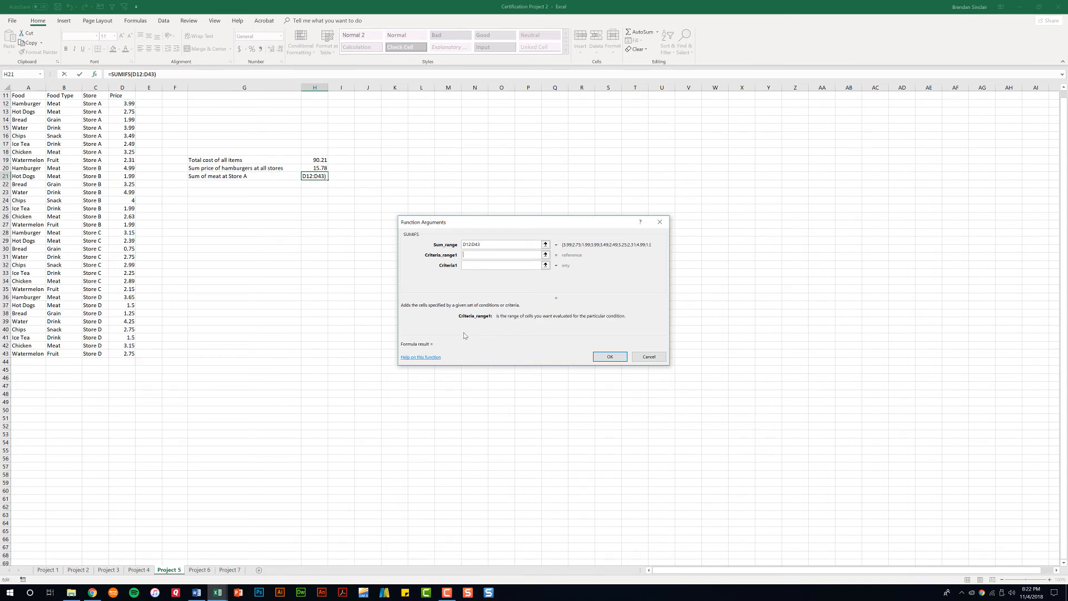
pyautogui.moveTo(115, 168)
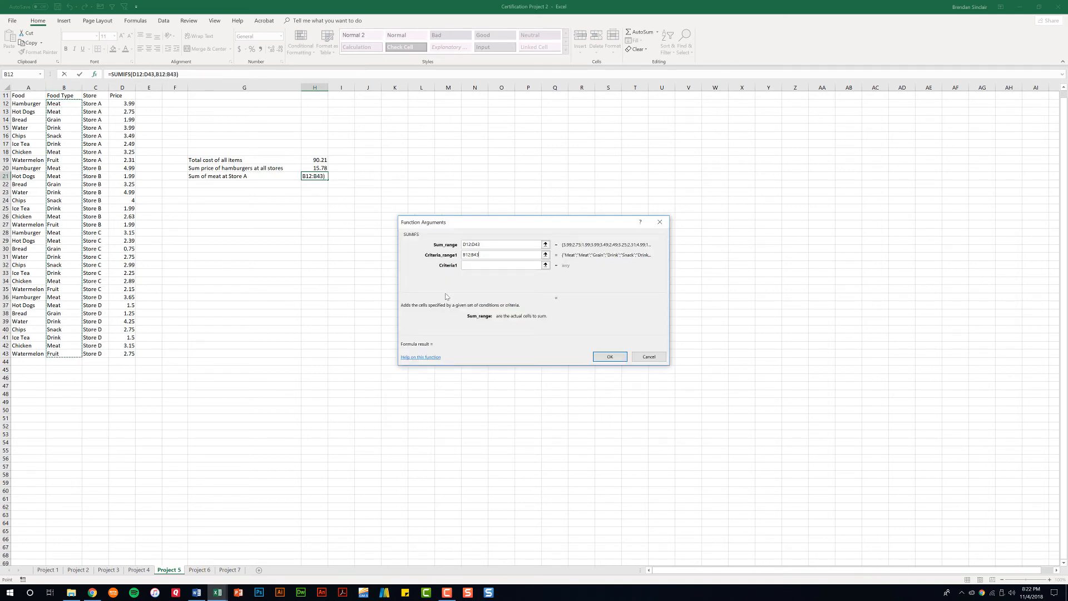
pyautogui.click(502, 264)
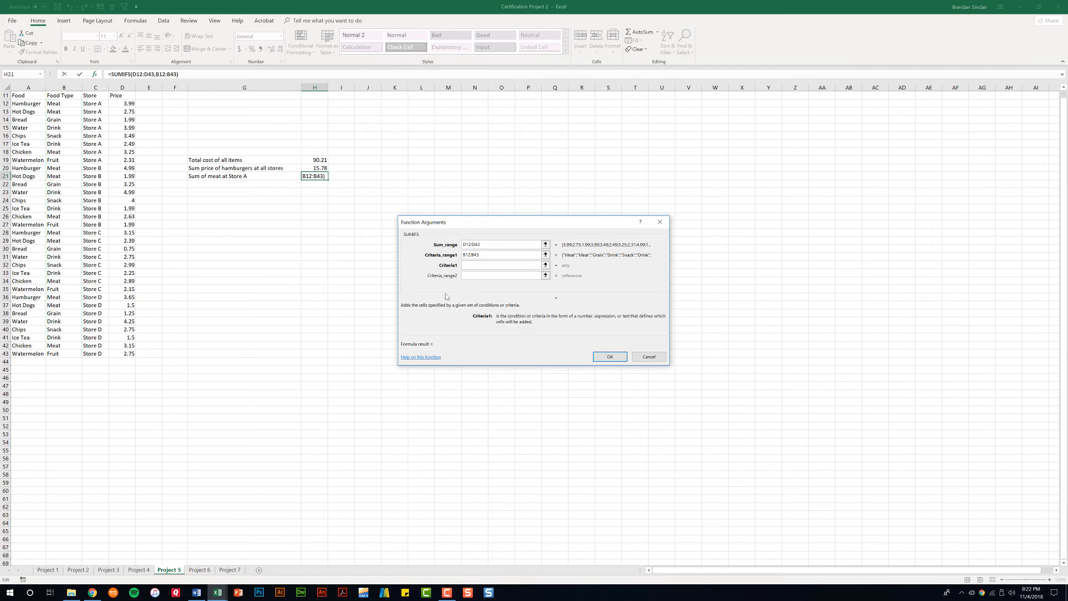
pyautogui.write('Meat"')
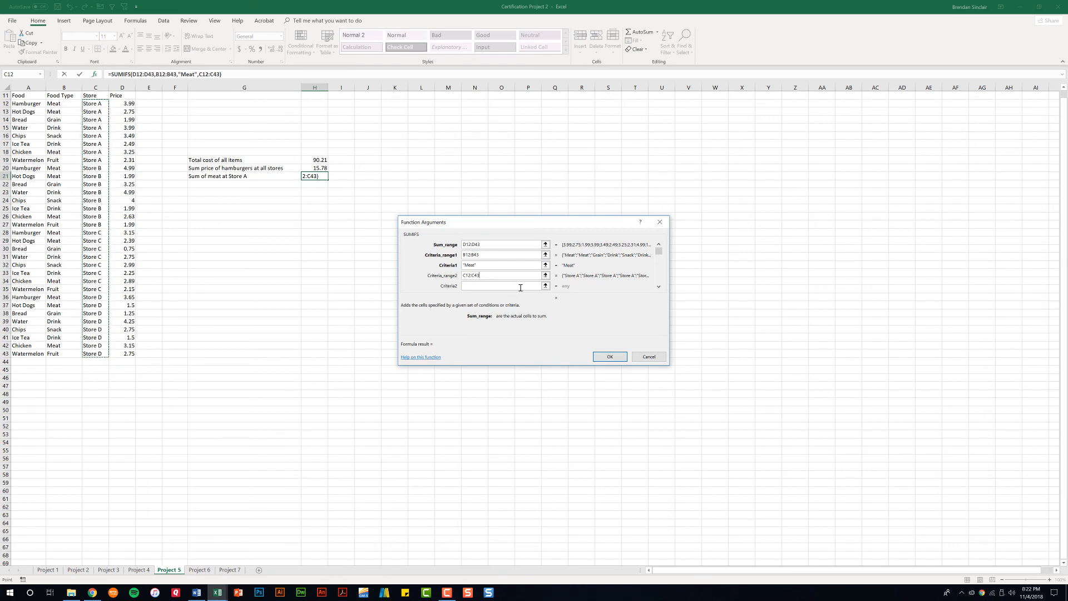
pyautogui.write('Store A')
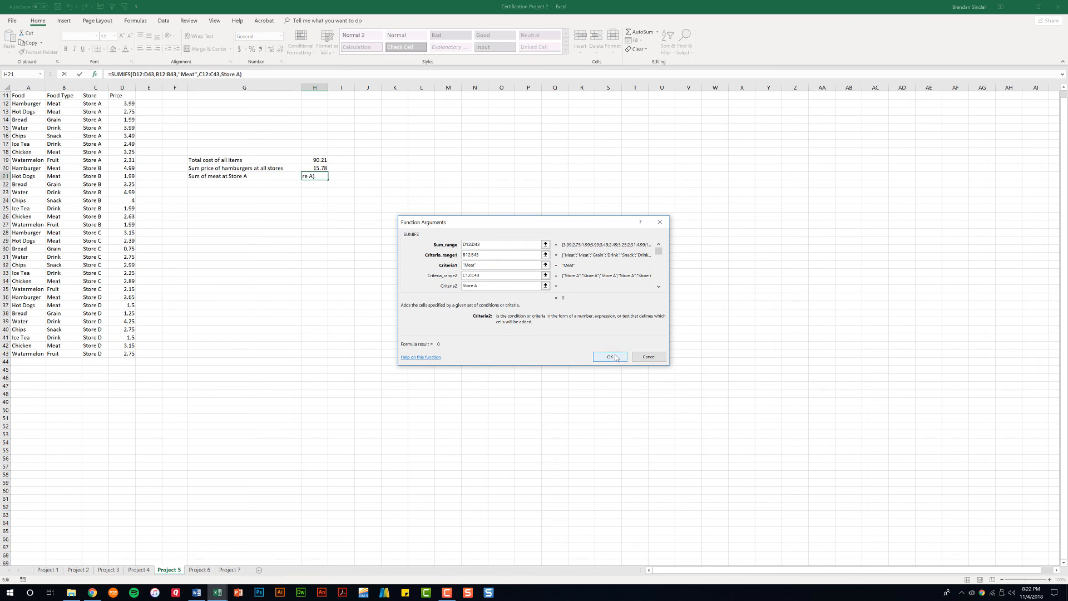
pyautogui.click(609, 356)
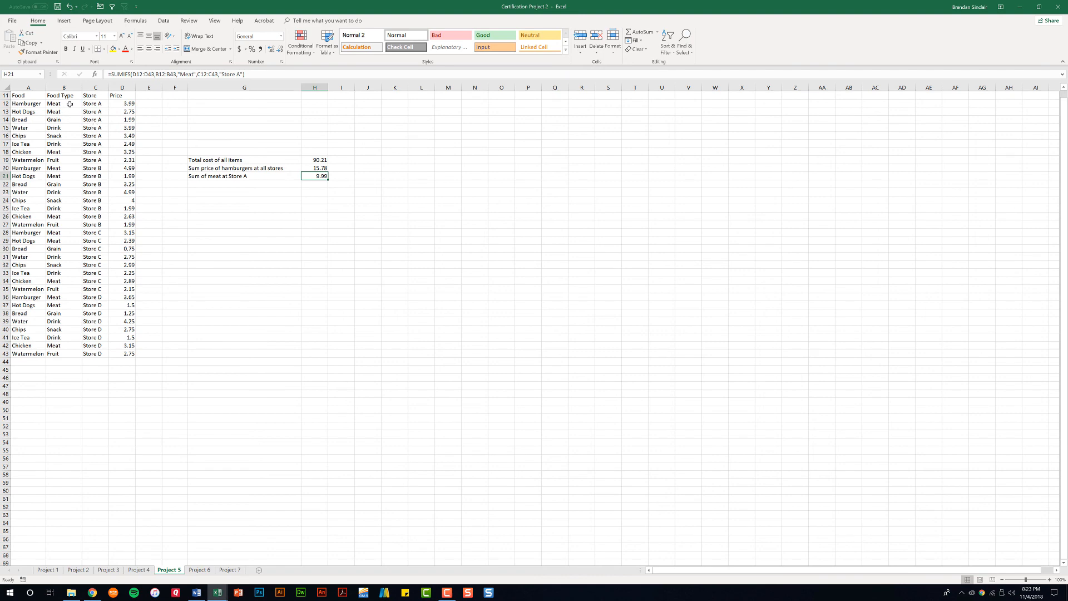
pyautogui.moveTo(69, 113)
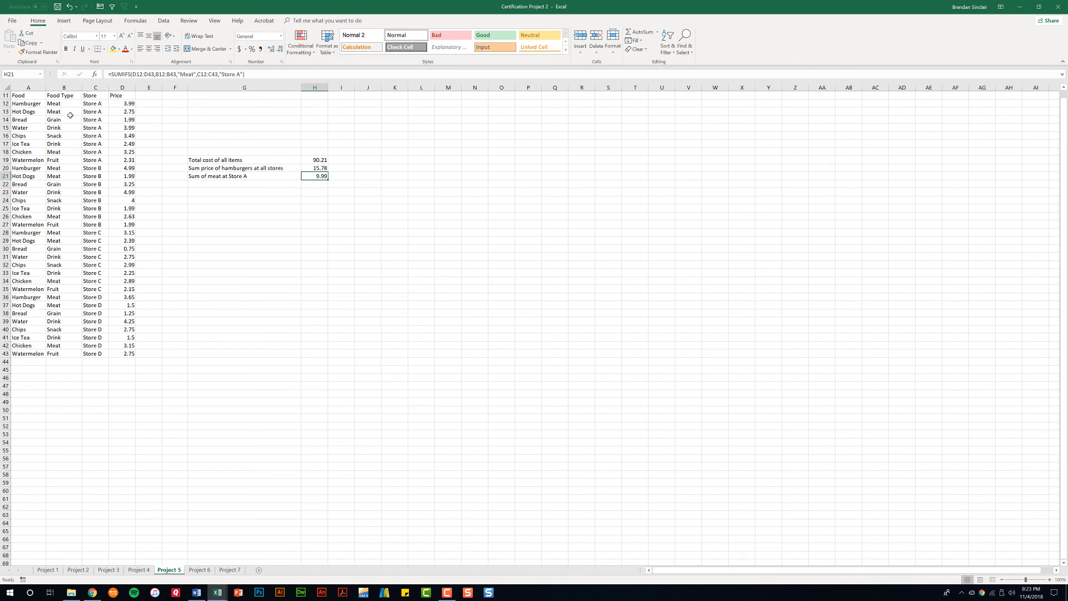
pyautogui.moveTo(65, 153)
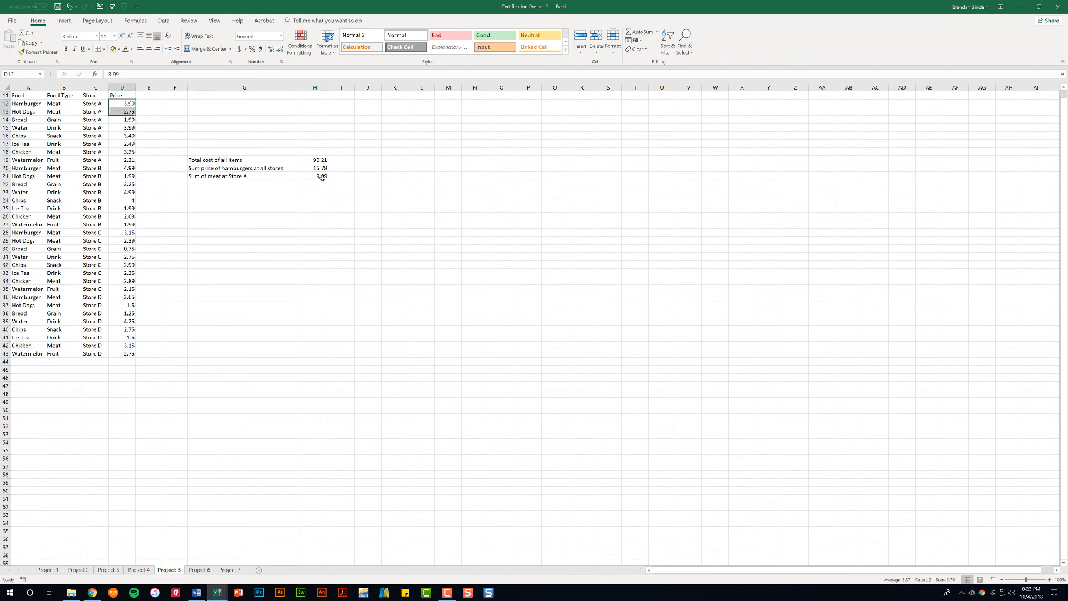
pyautogui.moveTo(329, 196)
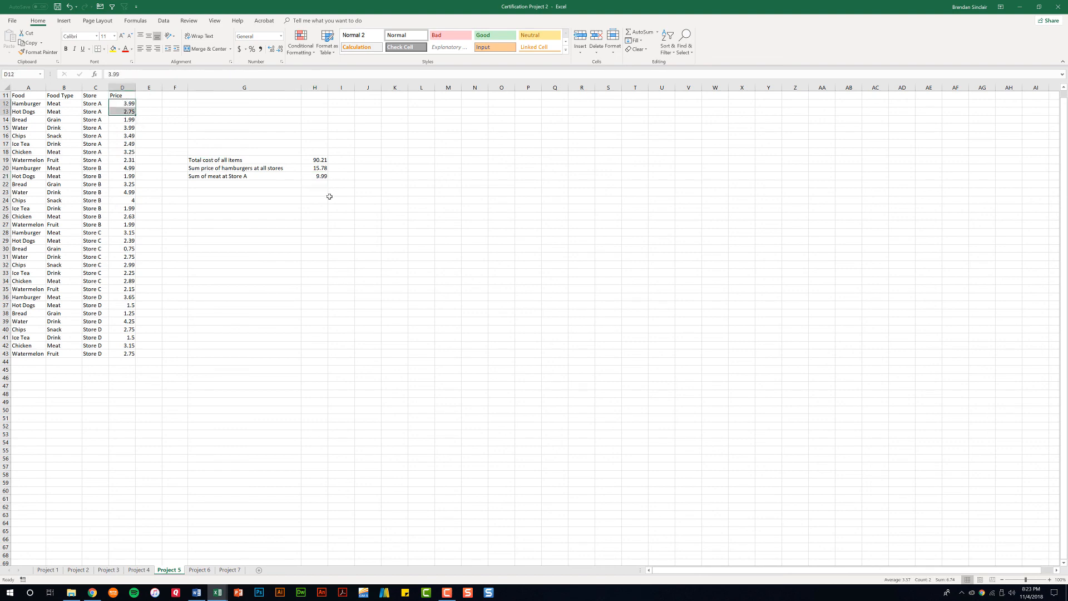